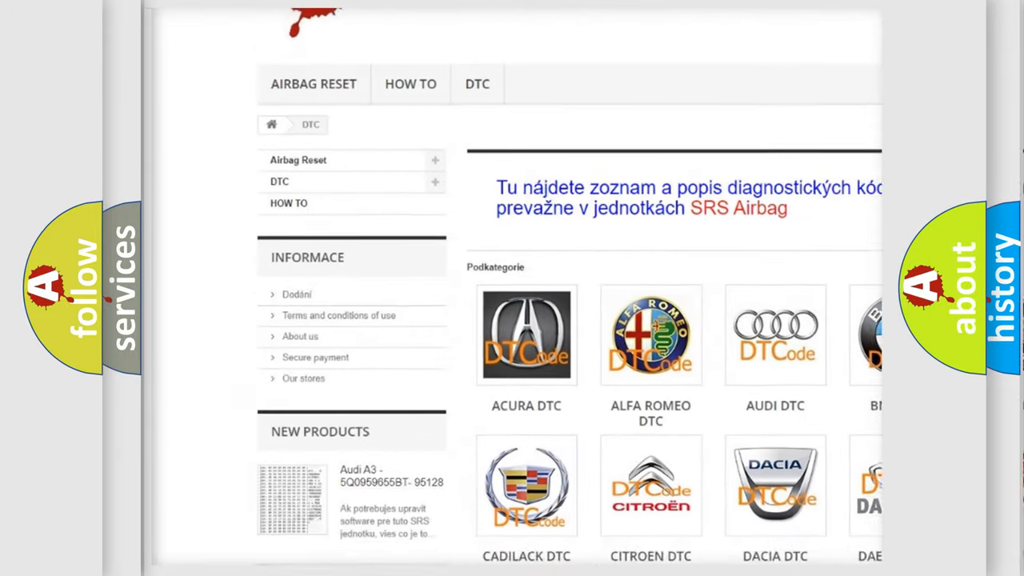
pyautogui.scroll(-3)
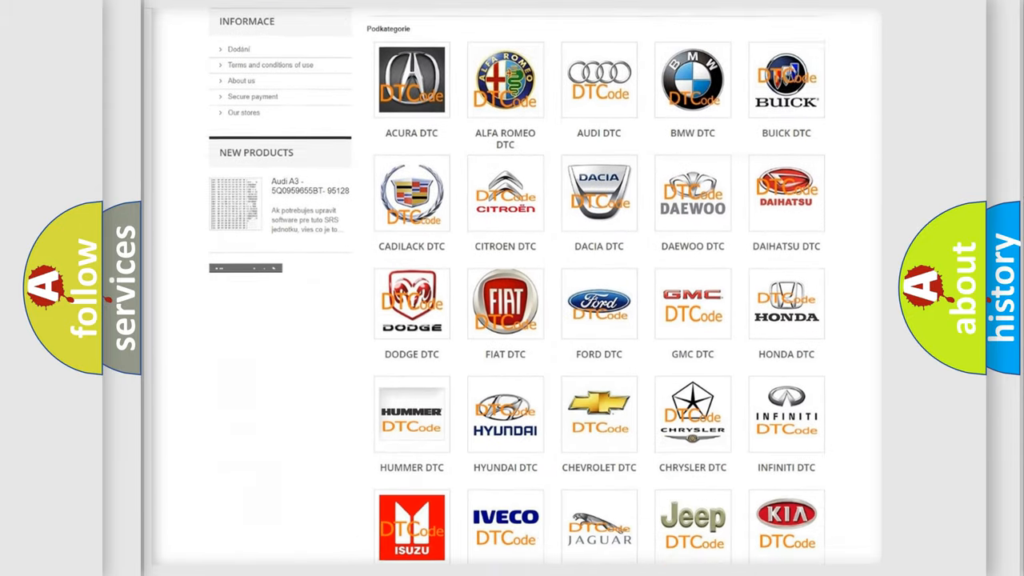
pyautogui.scroll(-3)
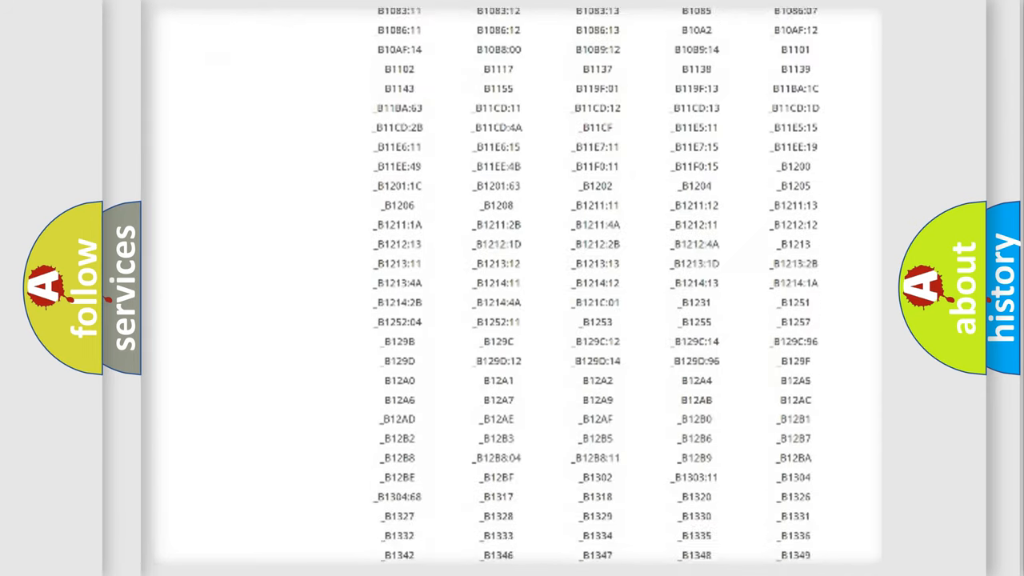
pyautogui.scroll(-3)
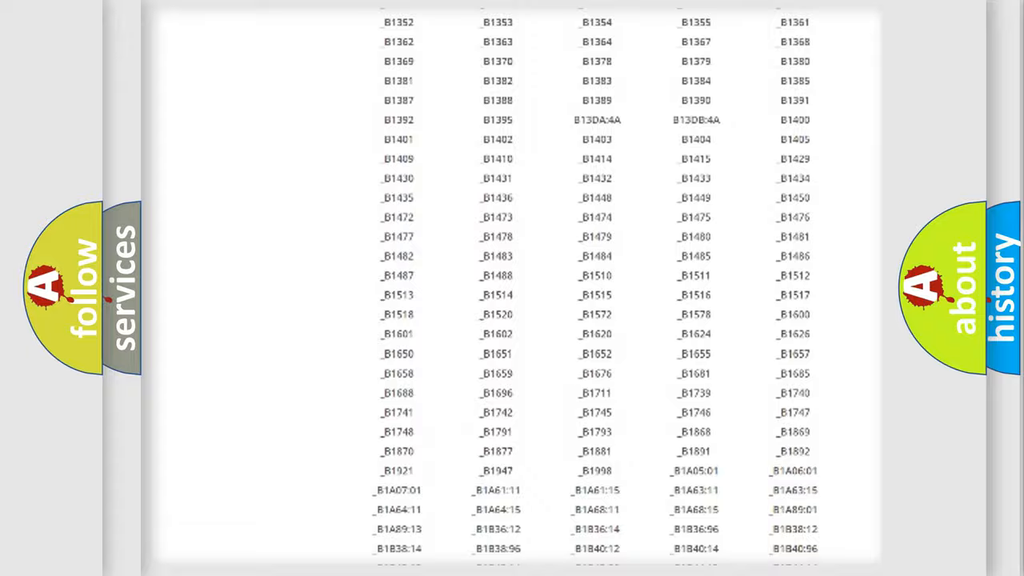